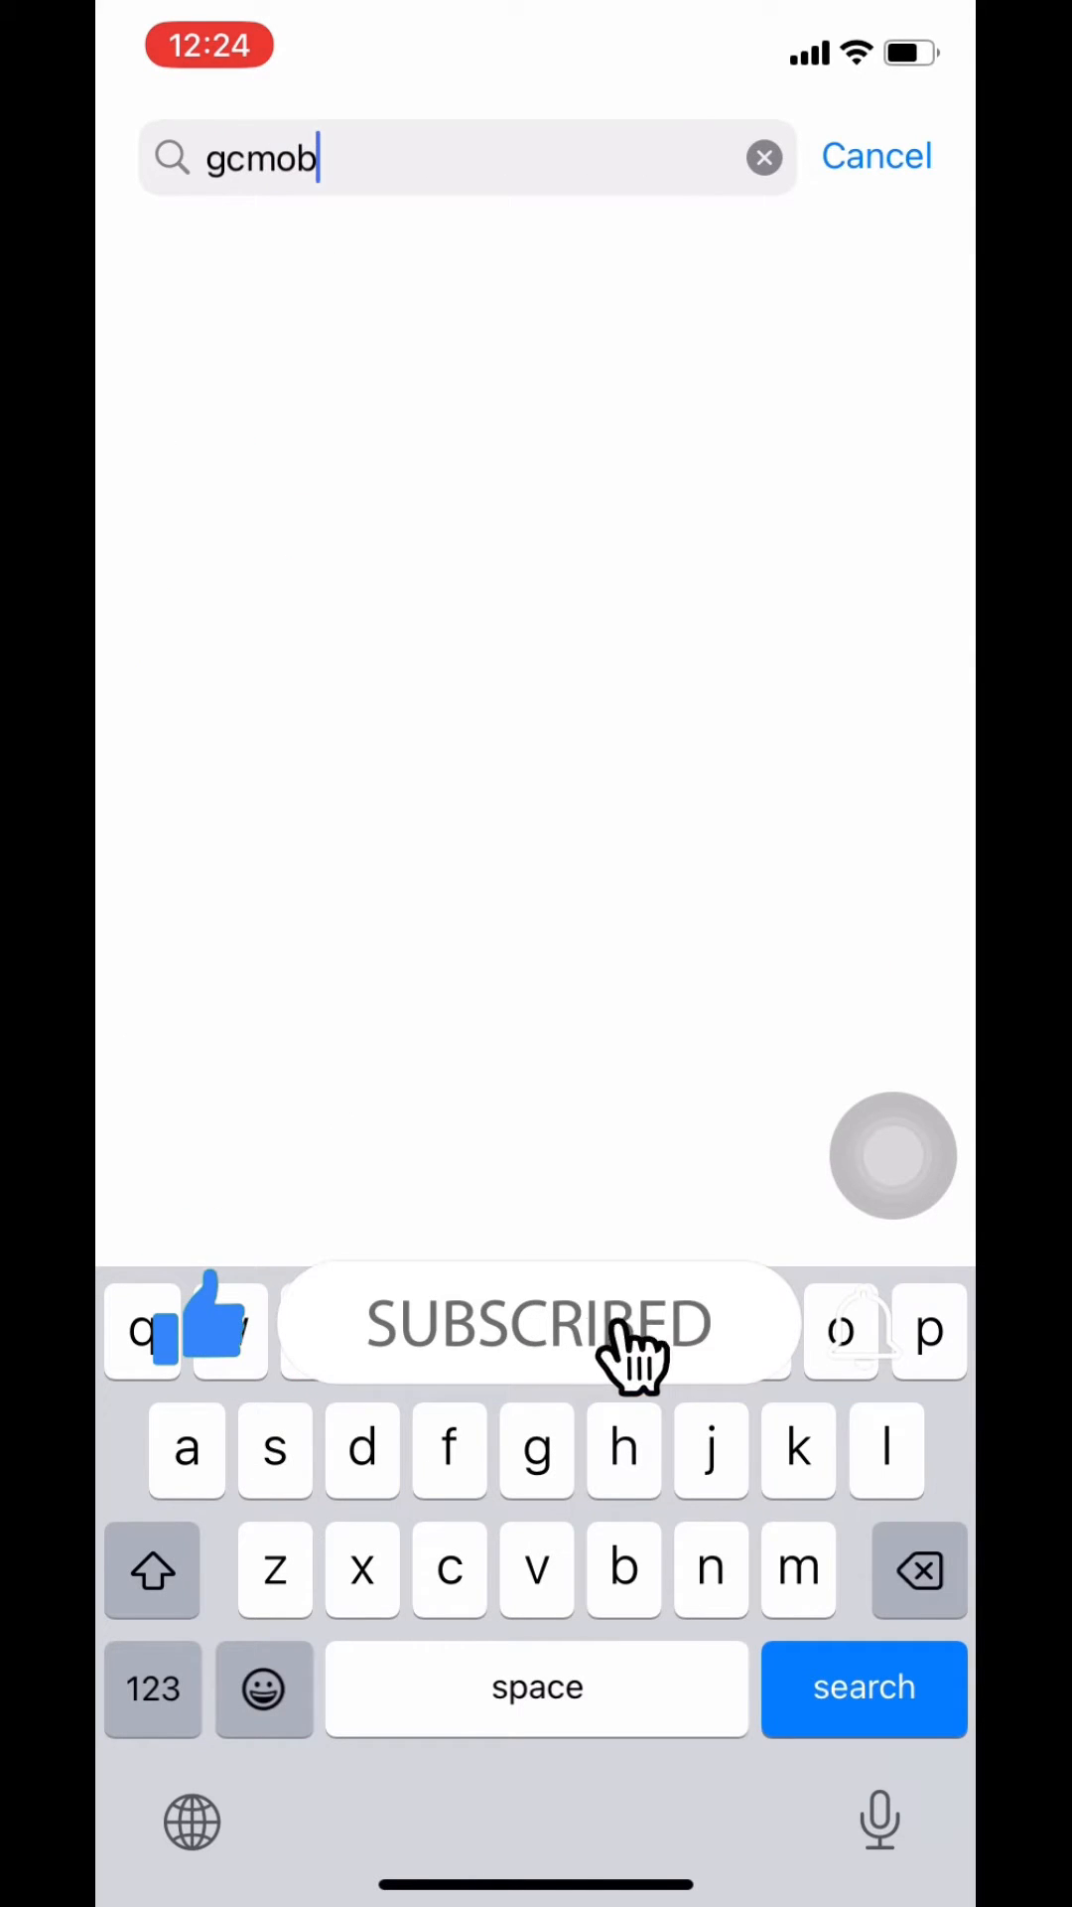
Step: Search the App Store for gcmob to reach the corrected iCMOB results
{"action": "left_click", "coordinate": [863, 1688]}
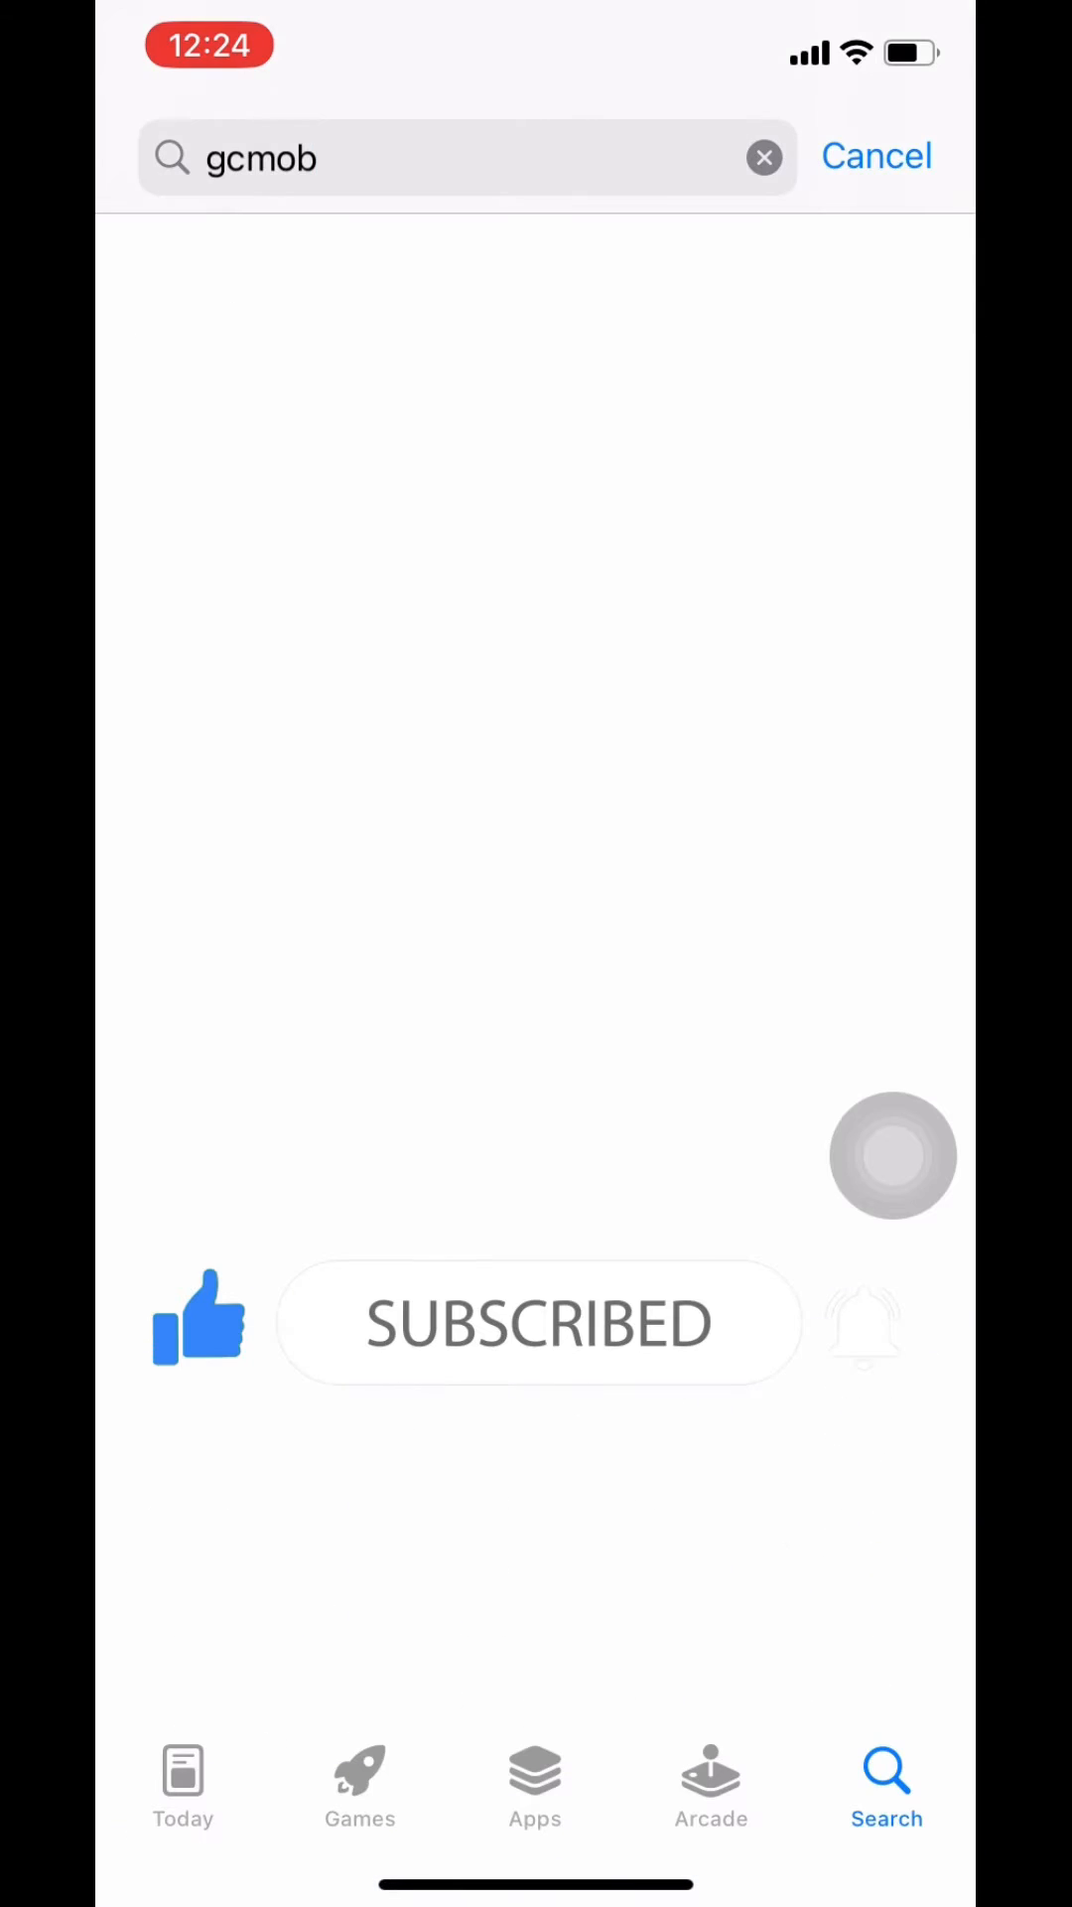
{"action": "key", "text": "enter"}
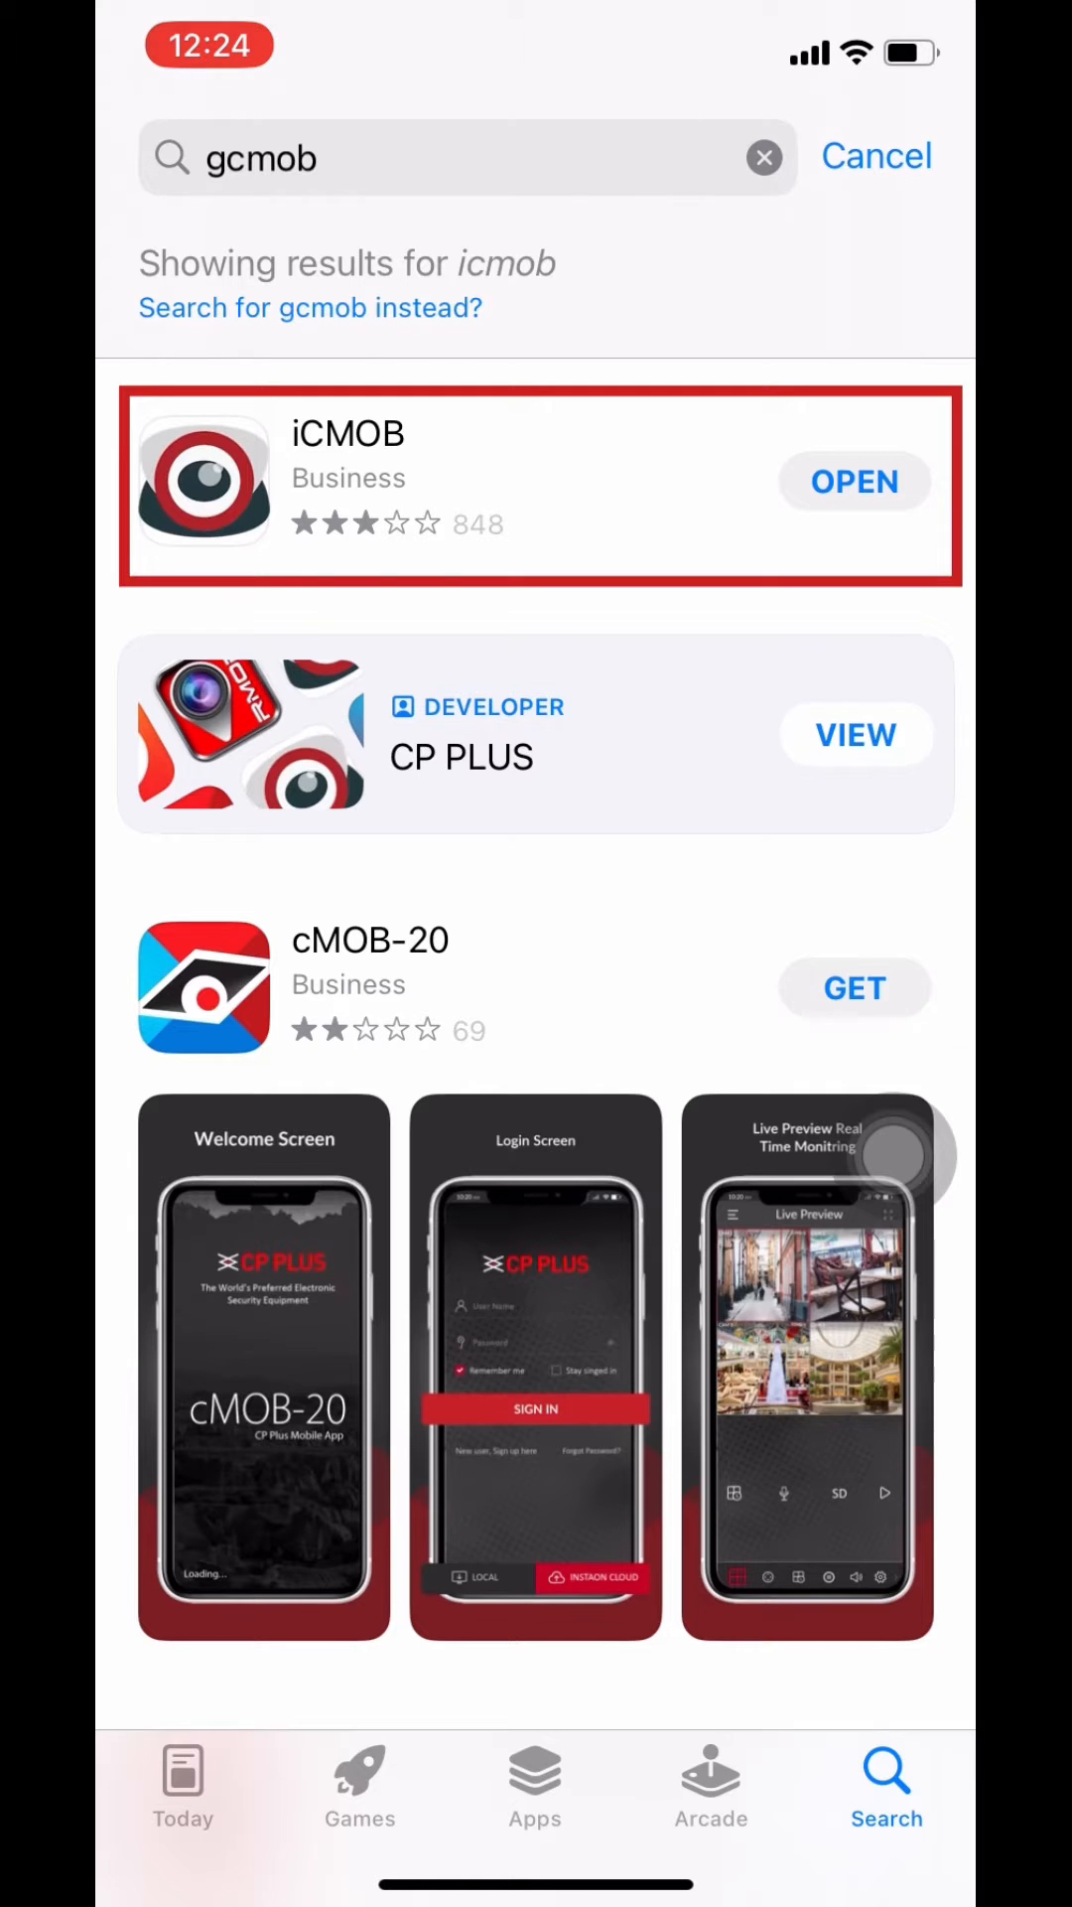
Step: Launch iCMOB, start adding a device past the warning, and choose Wired Device
{"action": "left_click", "coordinate": [855, 481]}
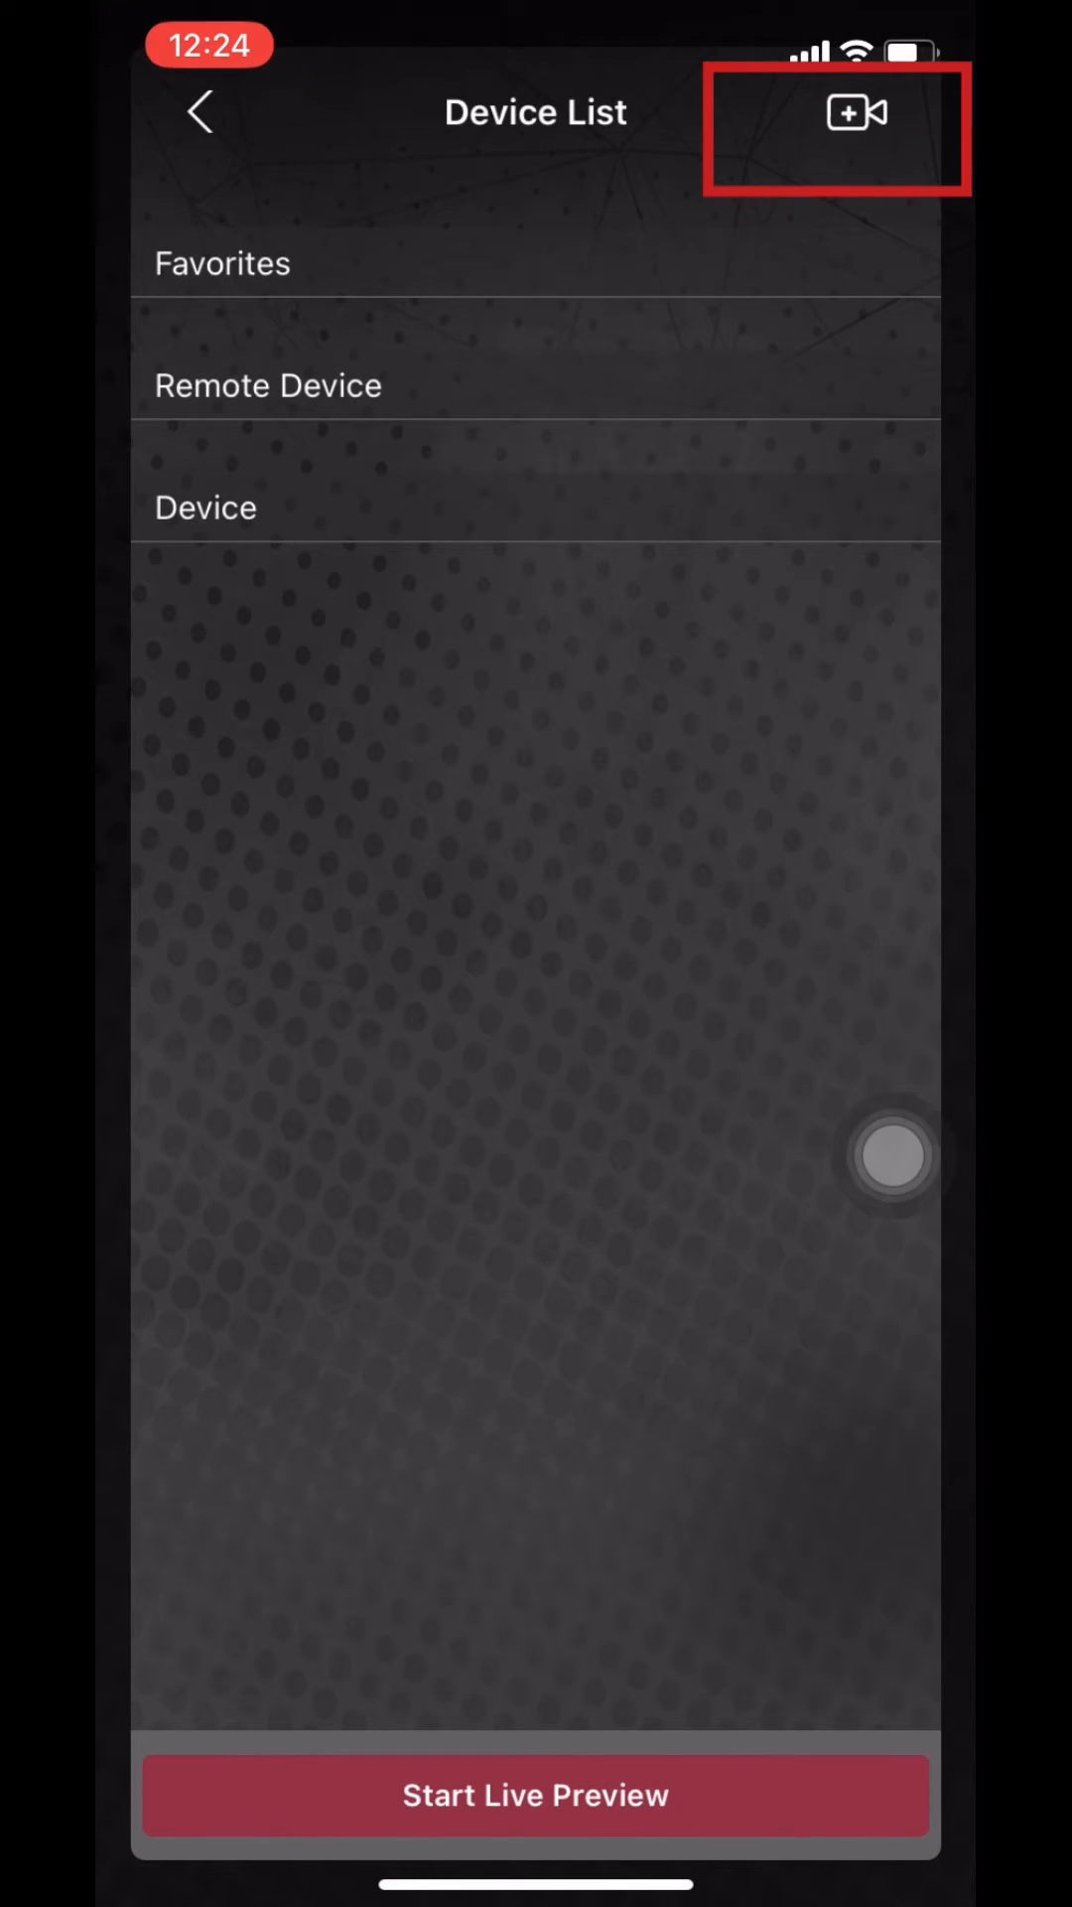
{"action": "left_click", "coordinate": [854, 113]}
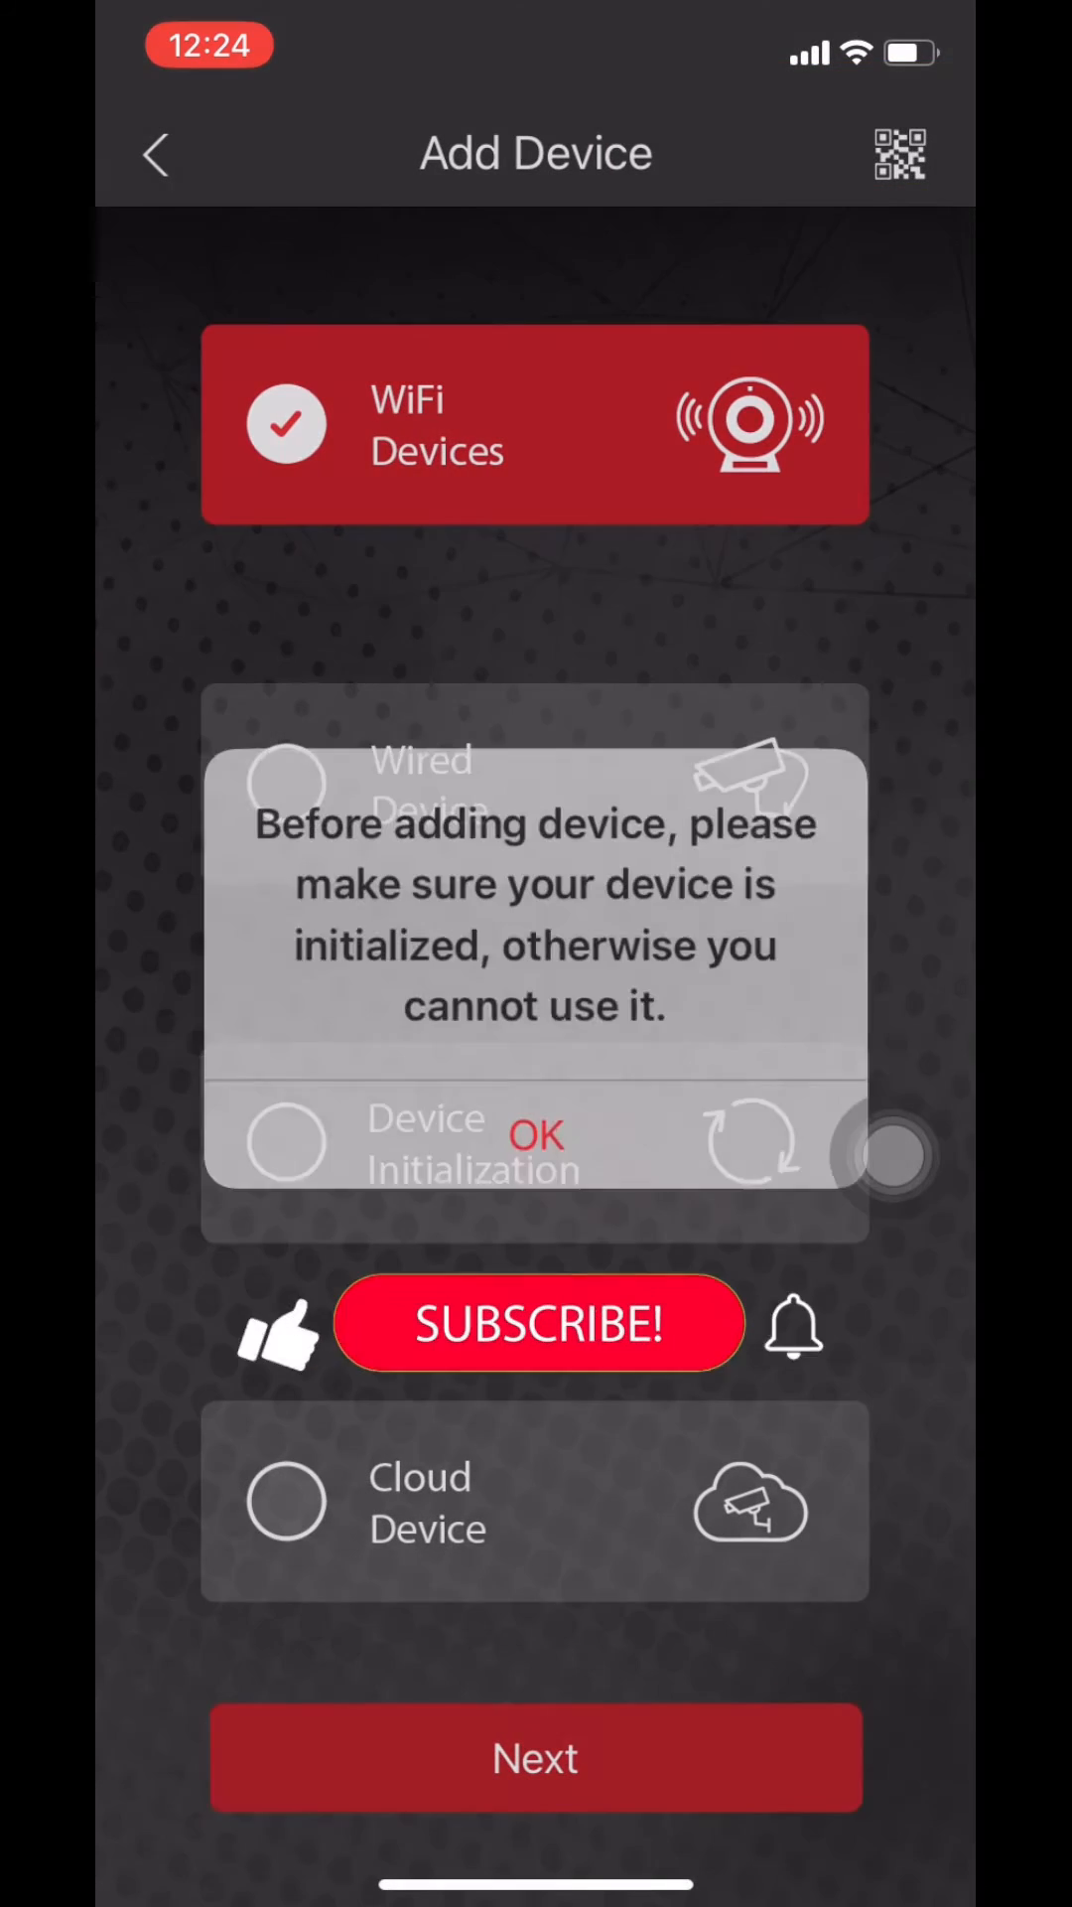
{"action": "left_click", "coordinate": [535, 1134]}
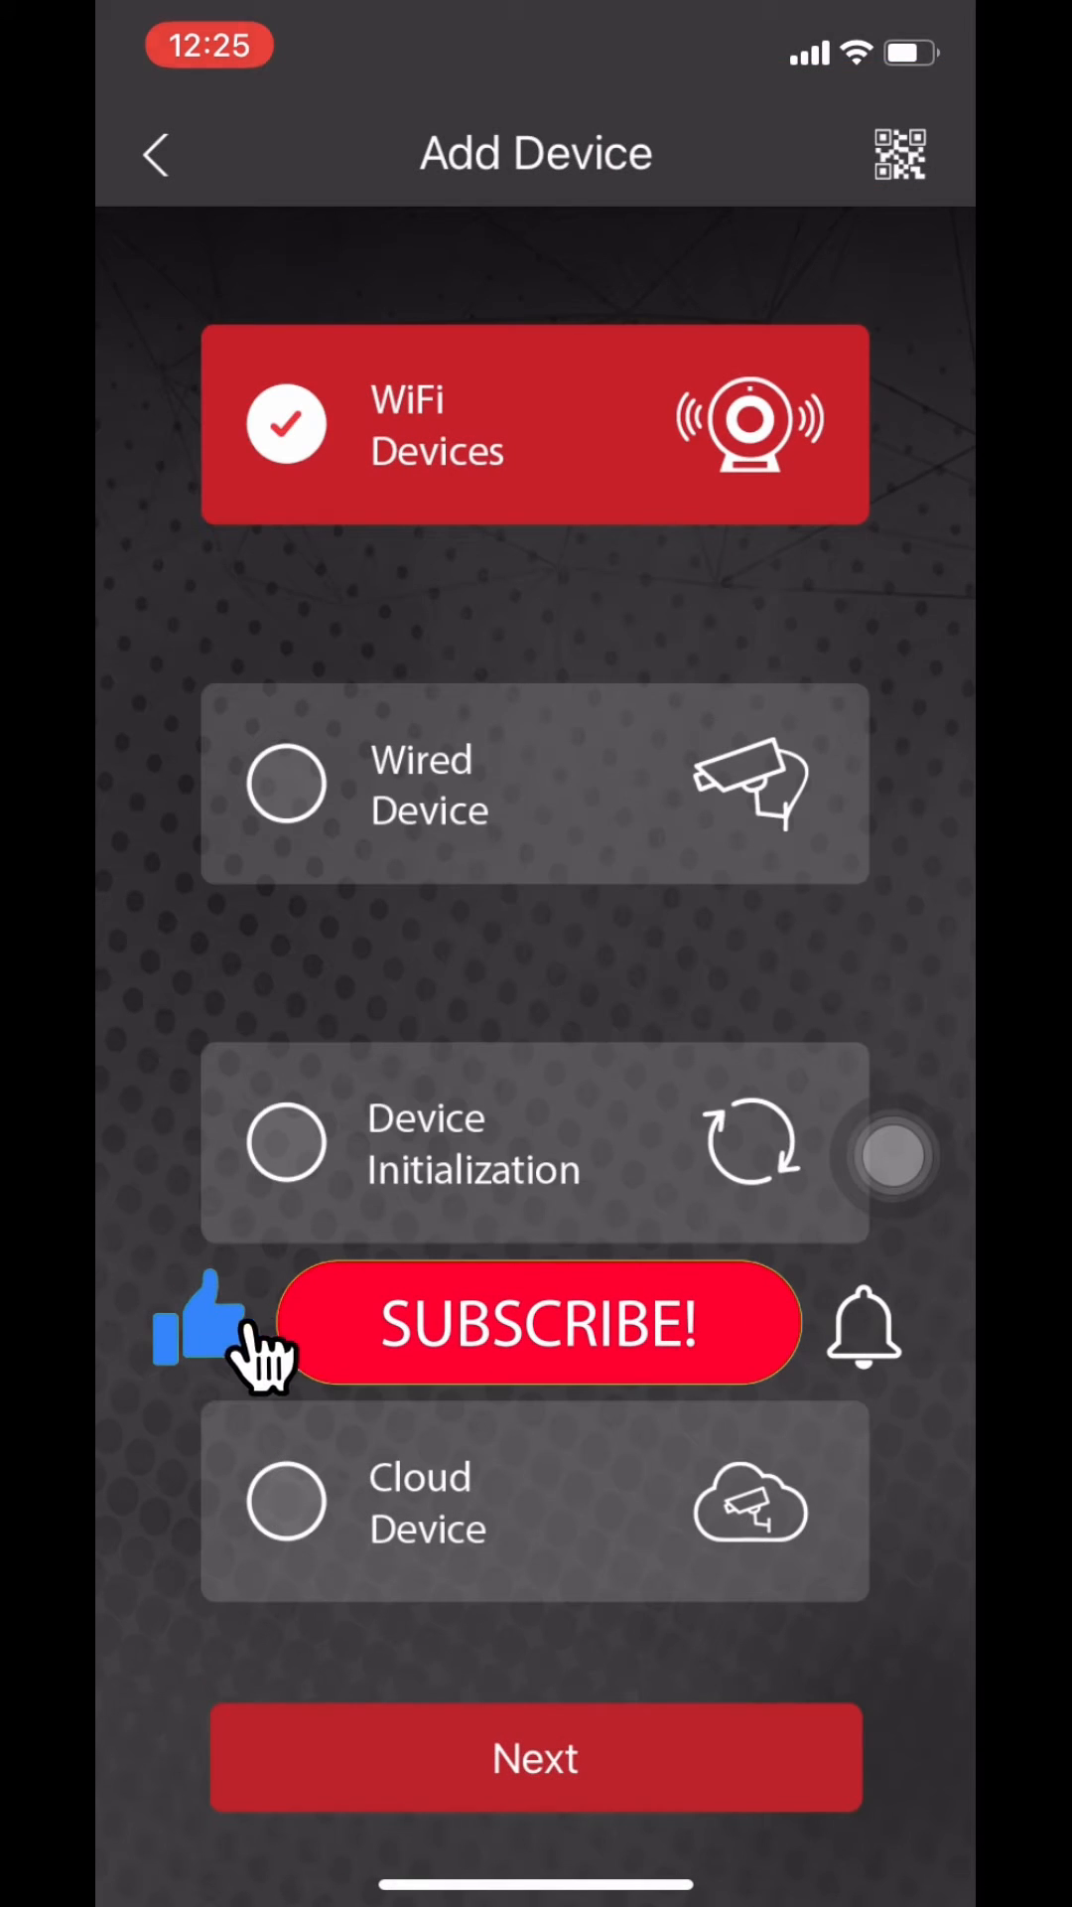
{"action": "left_click", "coordinate": [536, 782]}
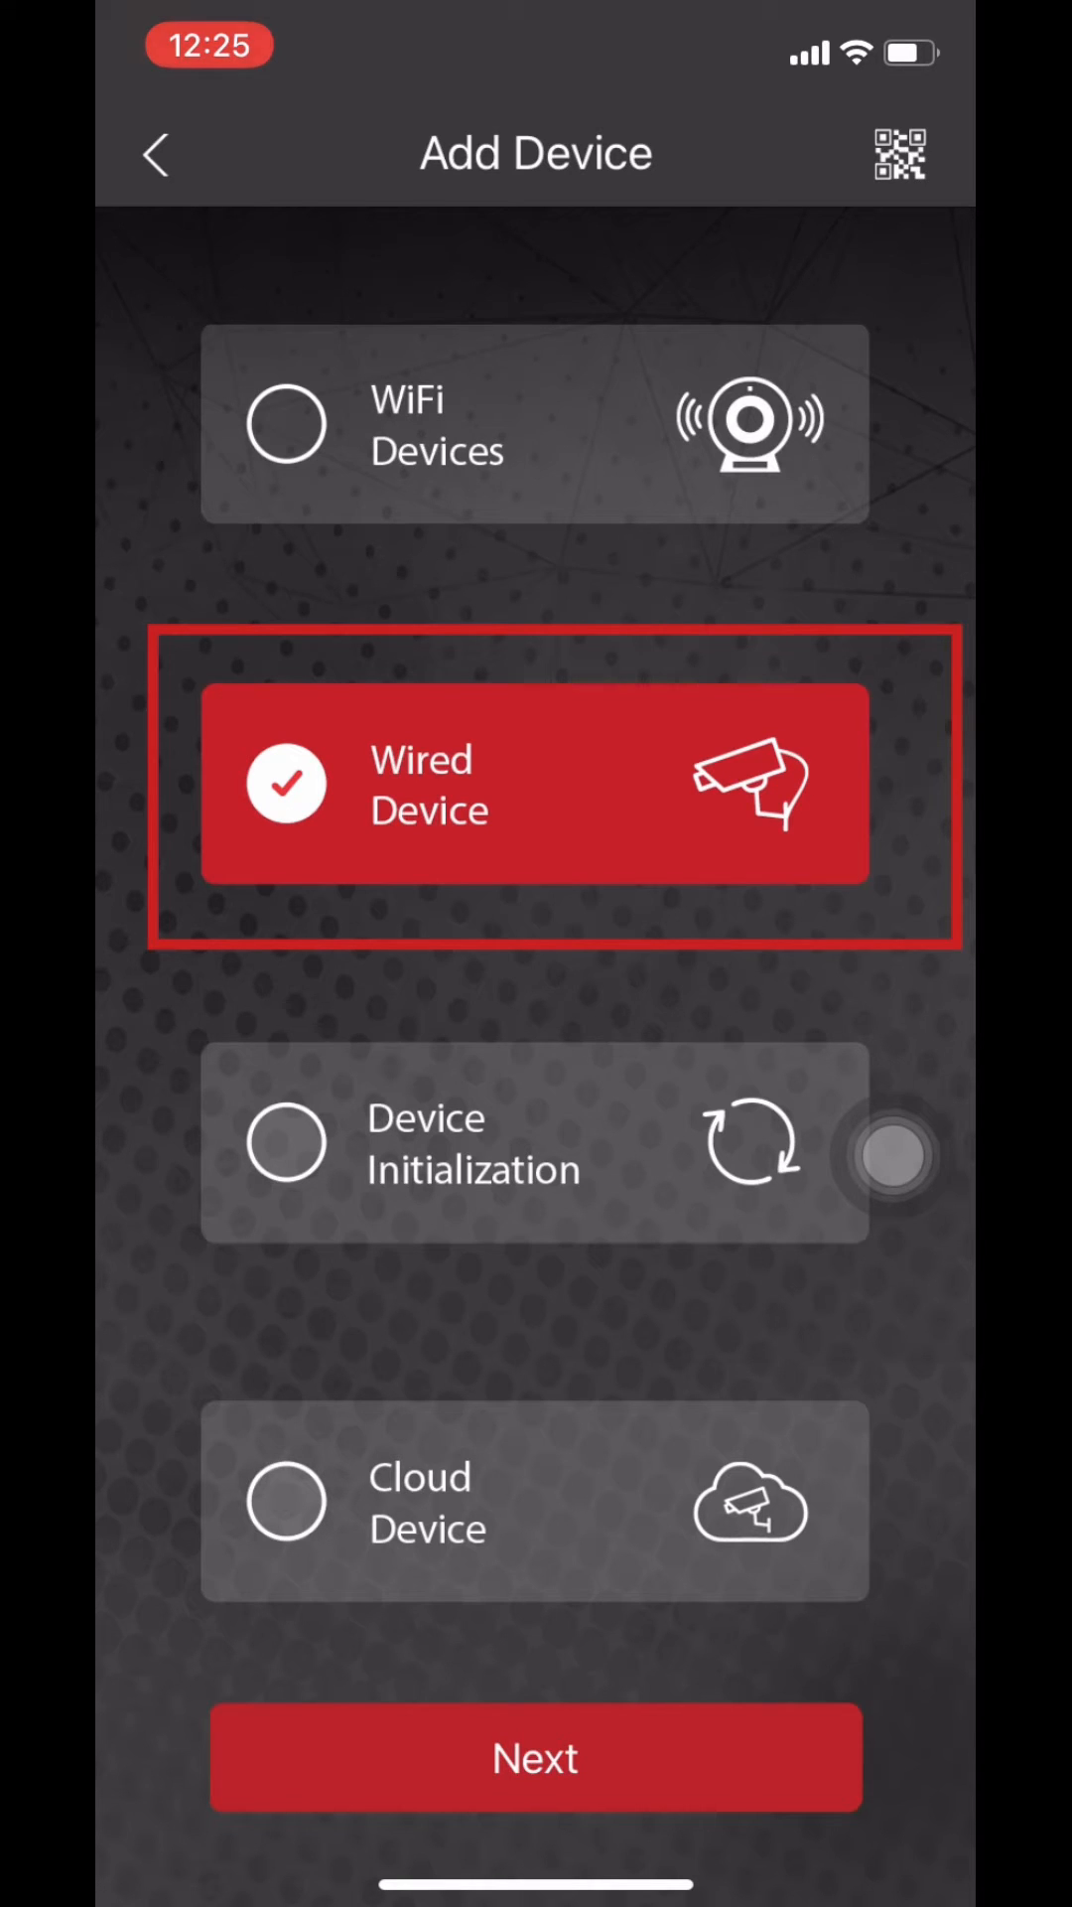
{"action": "left_click", "coordinate": [535, 1757]}
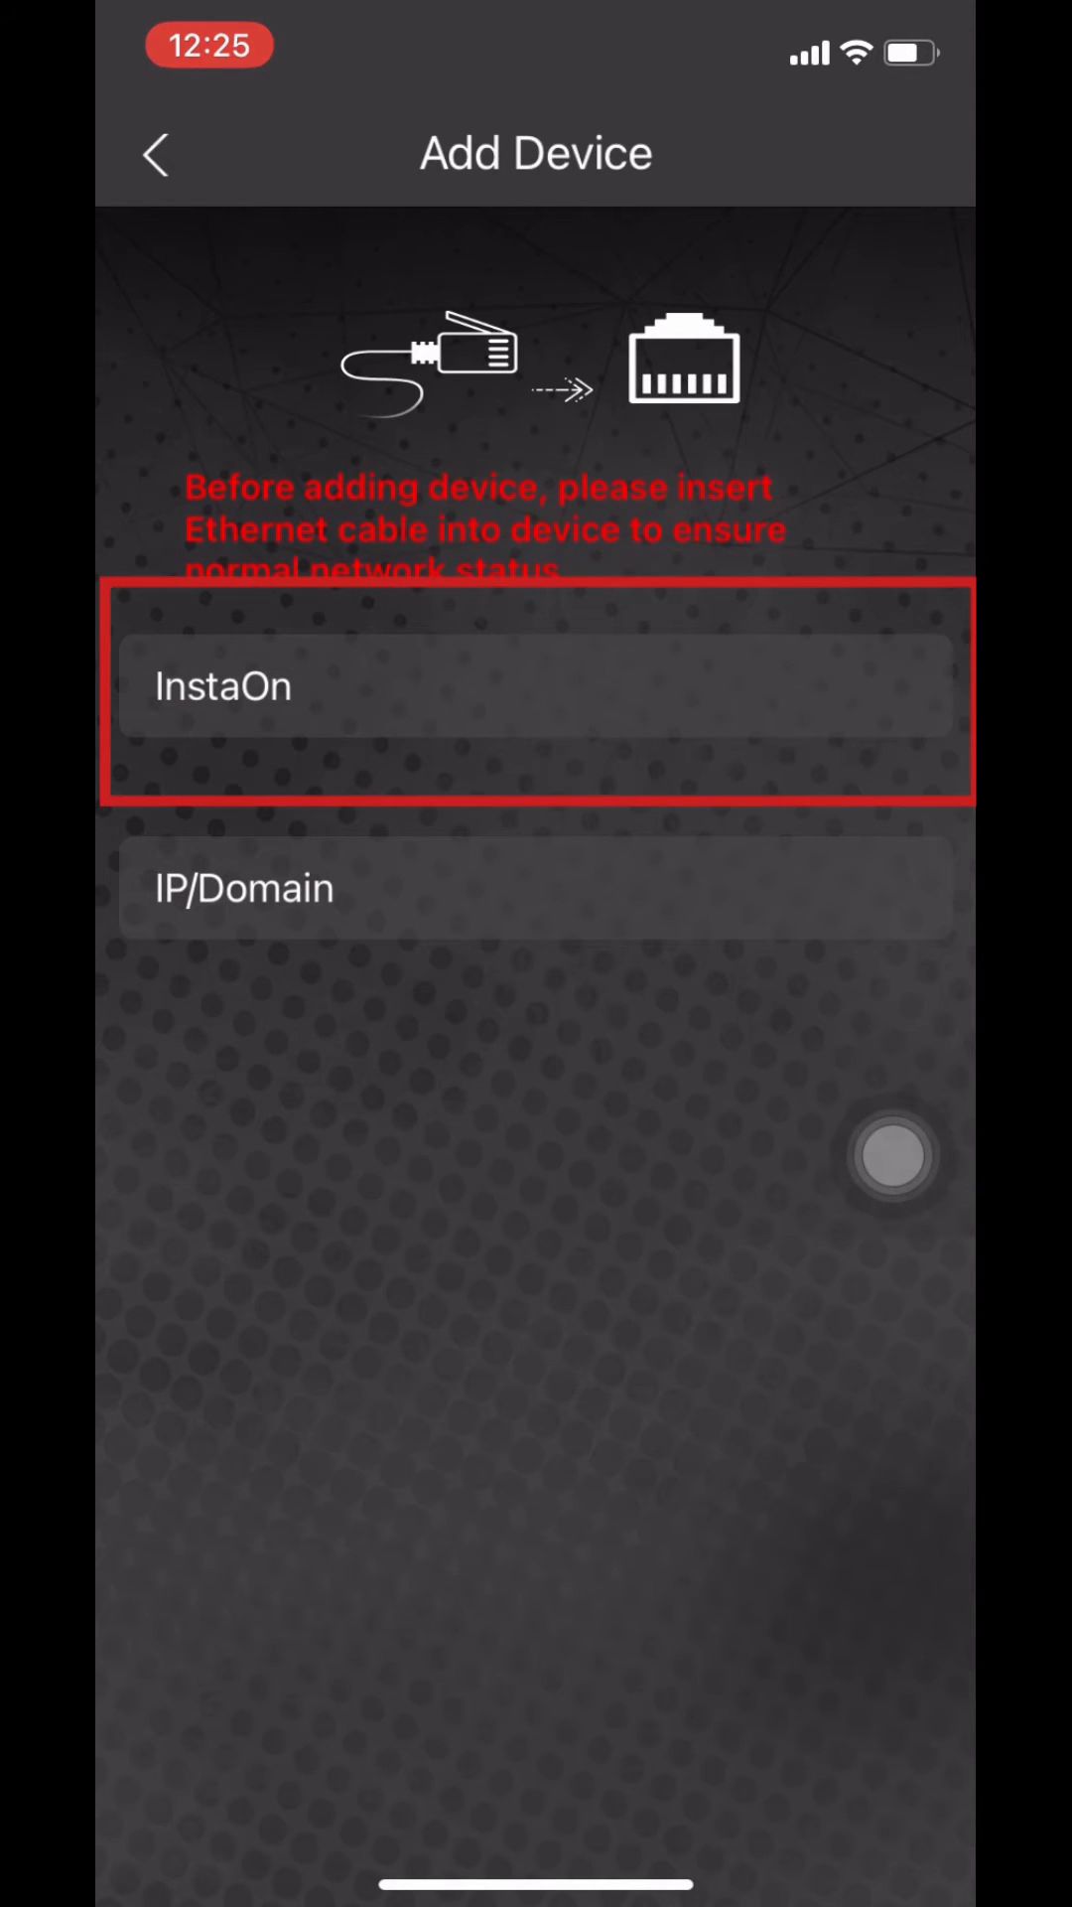
{"action": "type", "text": "off"}
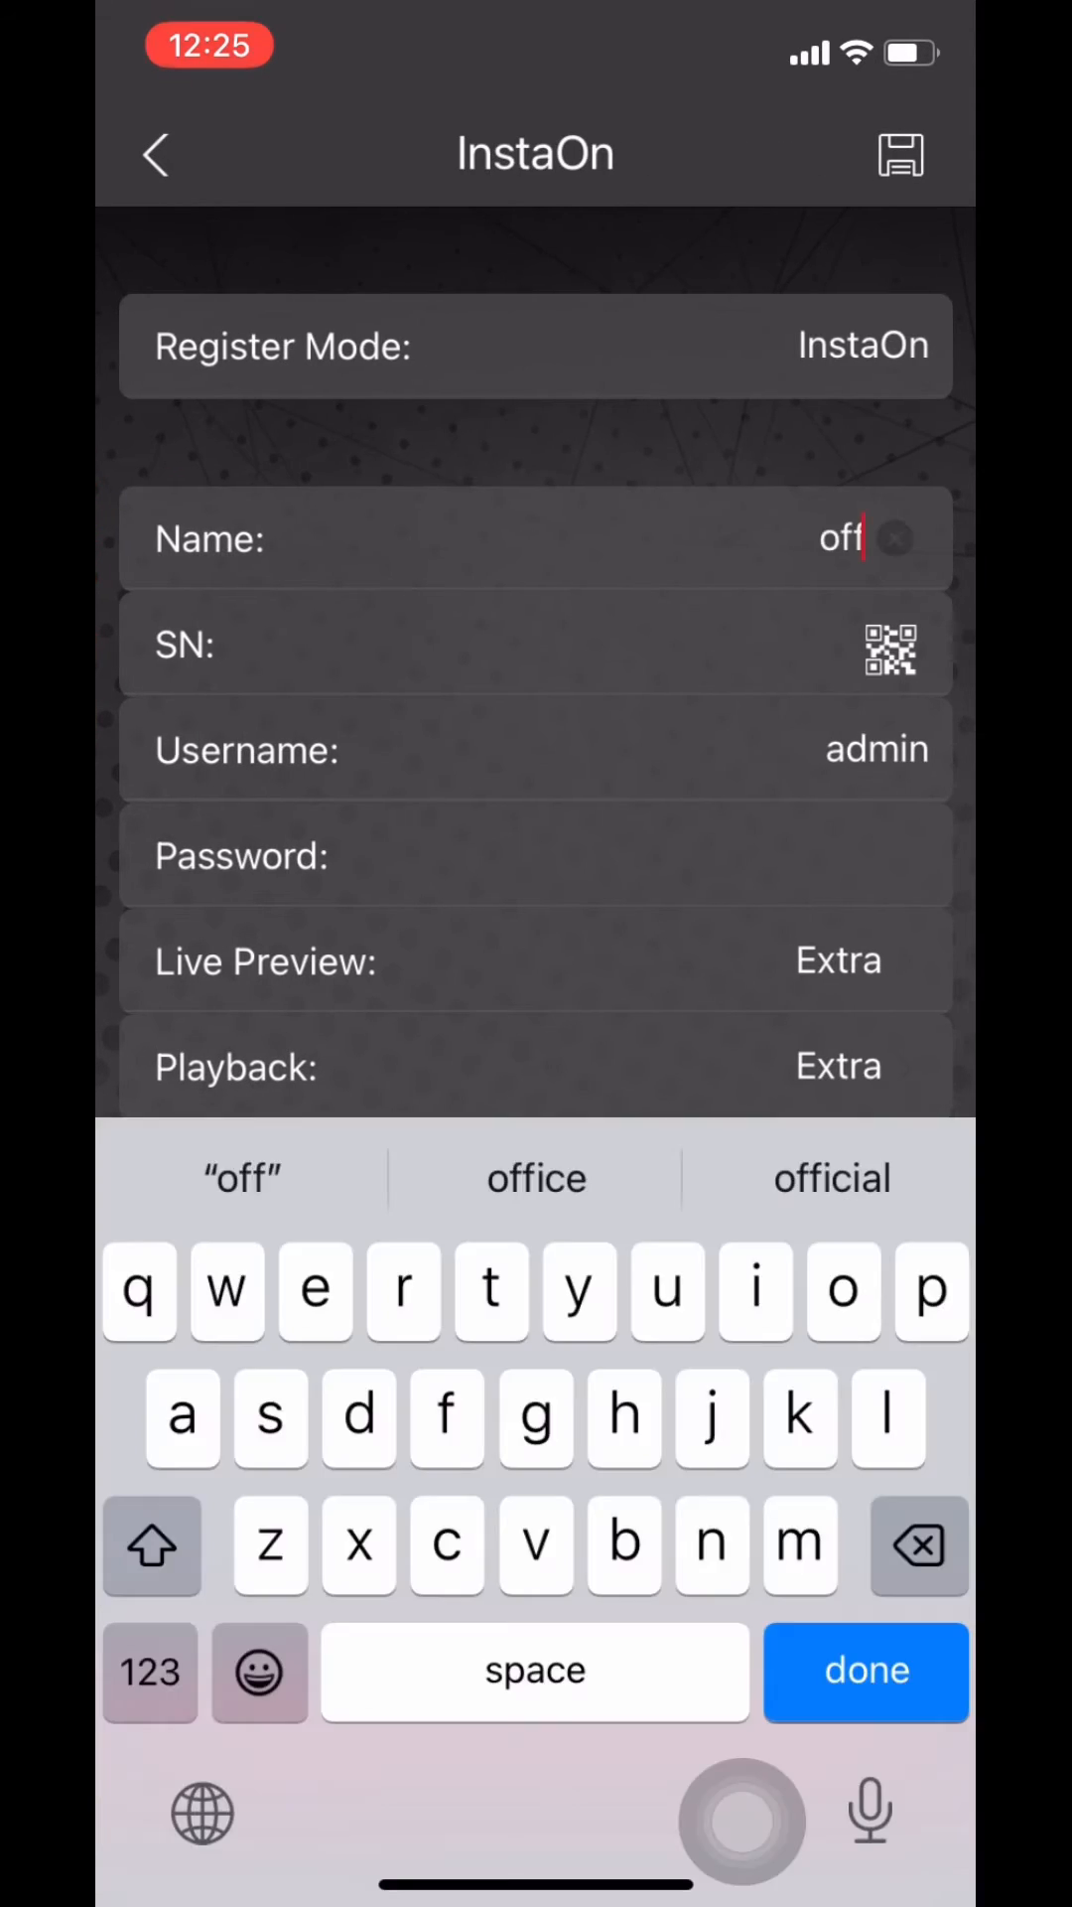
{"action": "type", "text": "ice"}
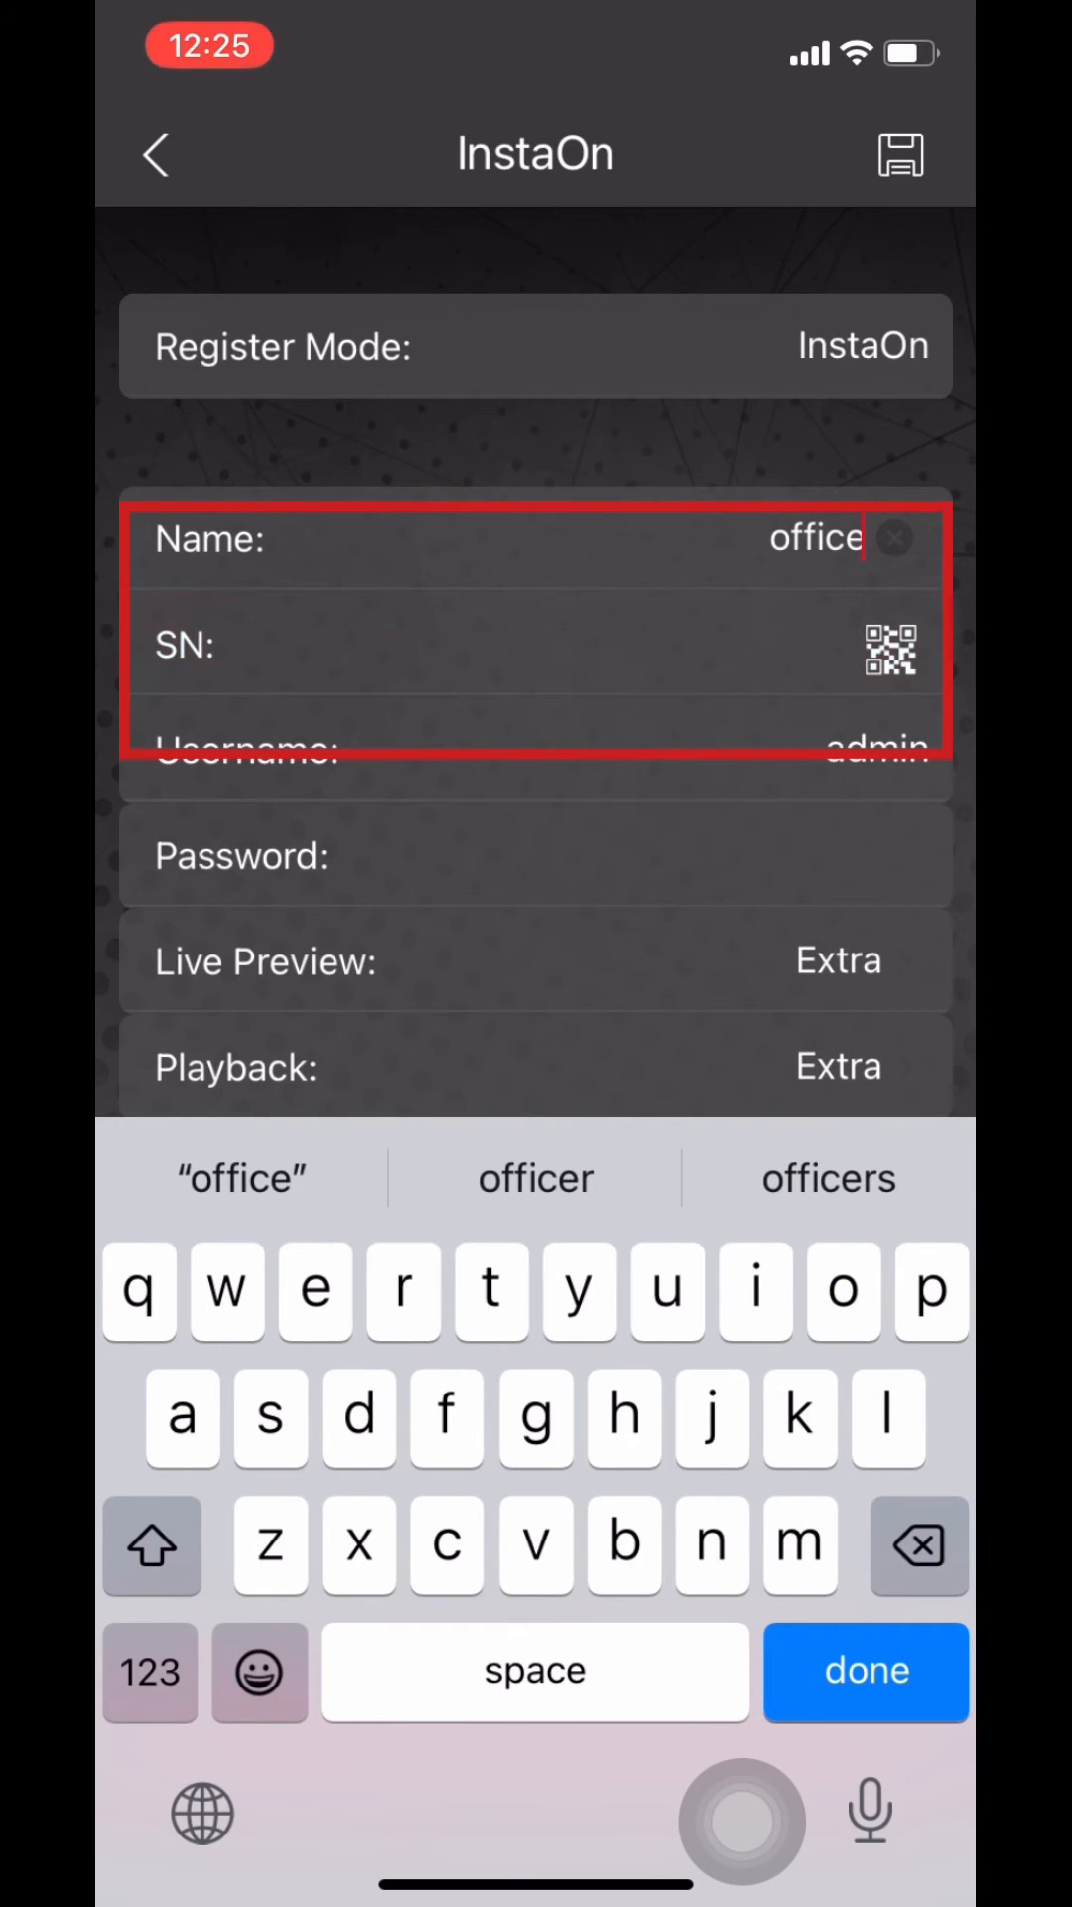
{"action": "left_click", "coordinate": [890, 646]}
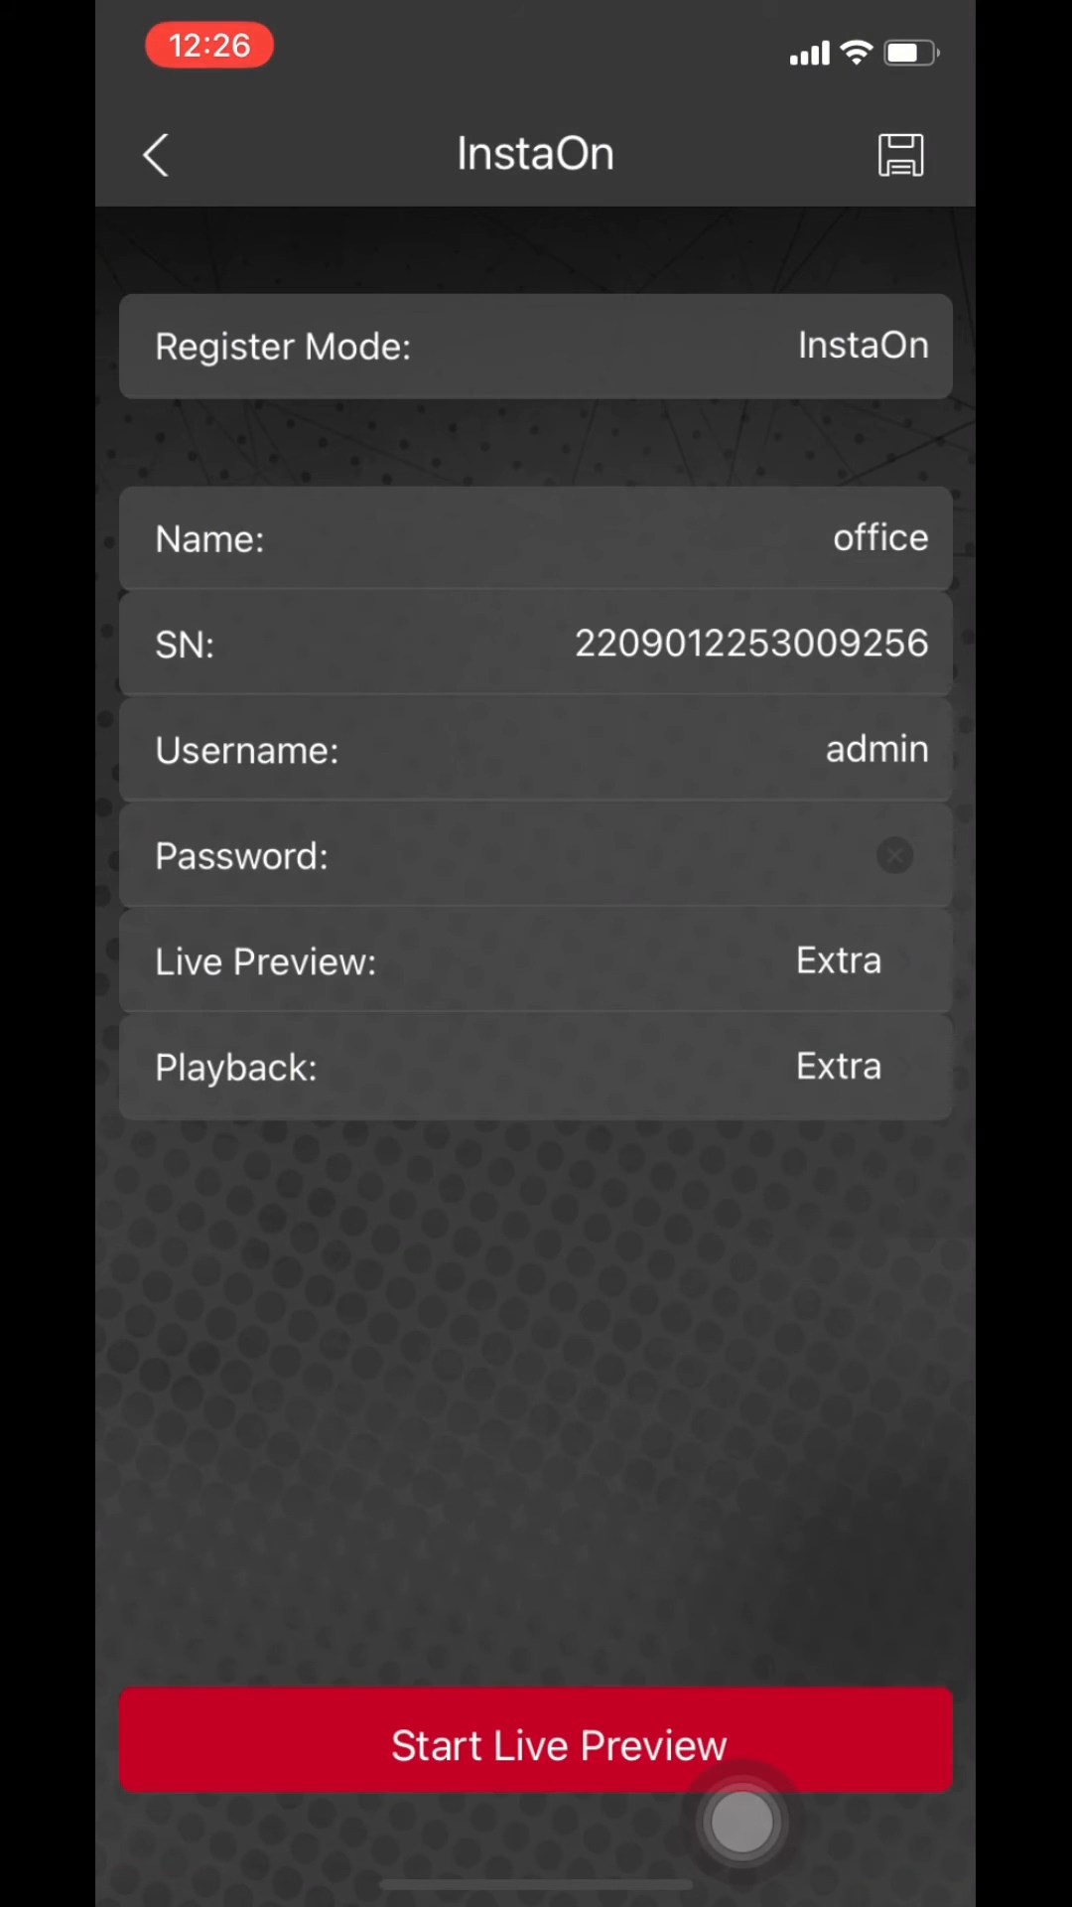
Step: Set the office device's live preview stream to Main and start live preview
{"action": "left_click", "coordinate": [535, 960]}
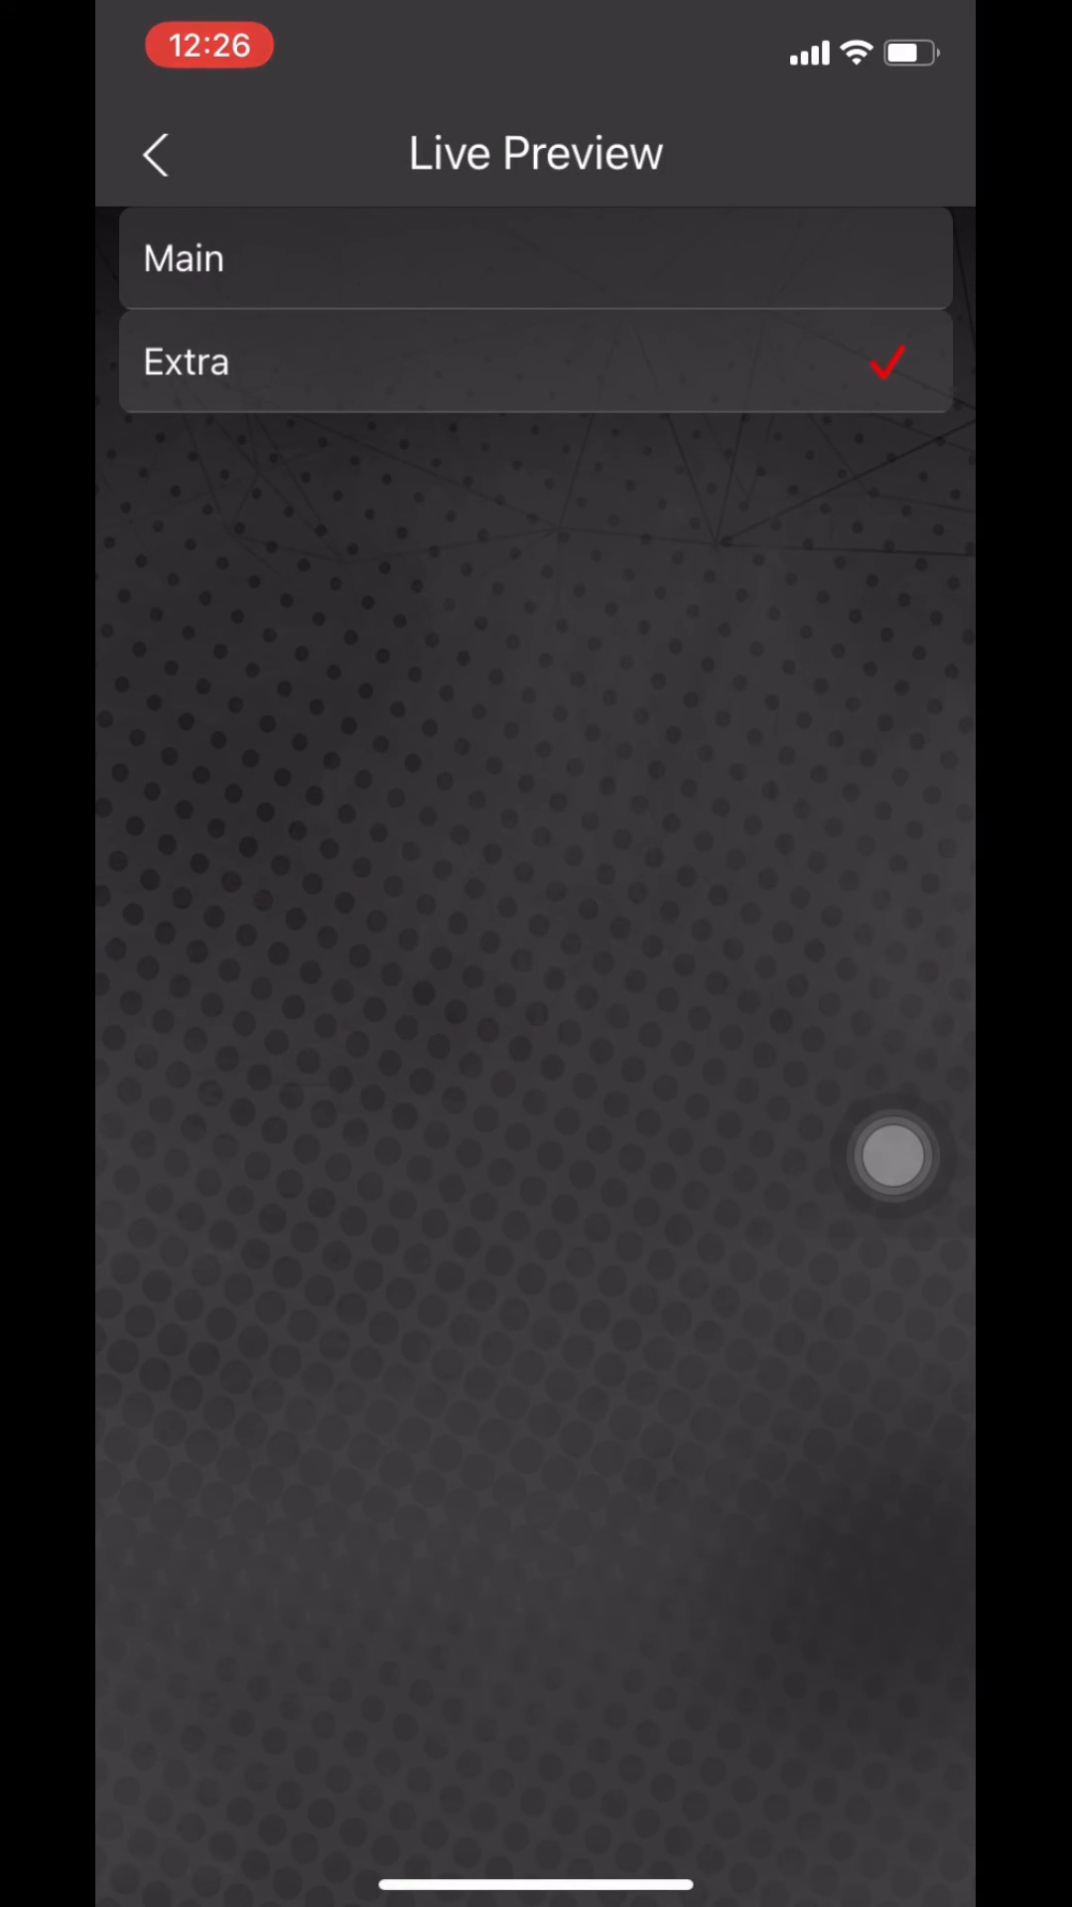
{"action": "left_click", "coordinate": [536, 256]}
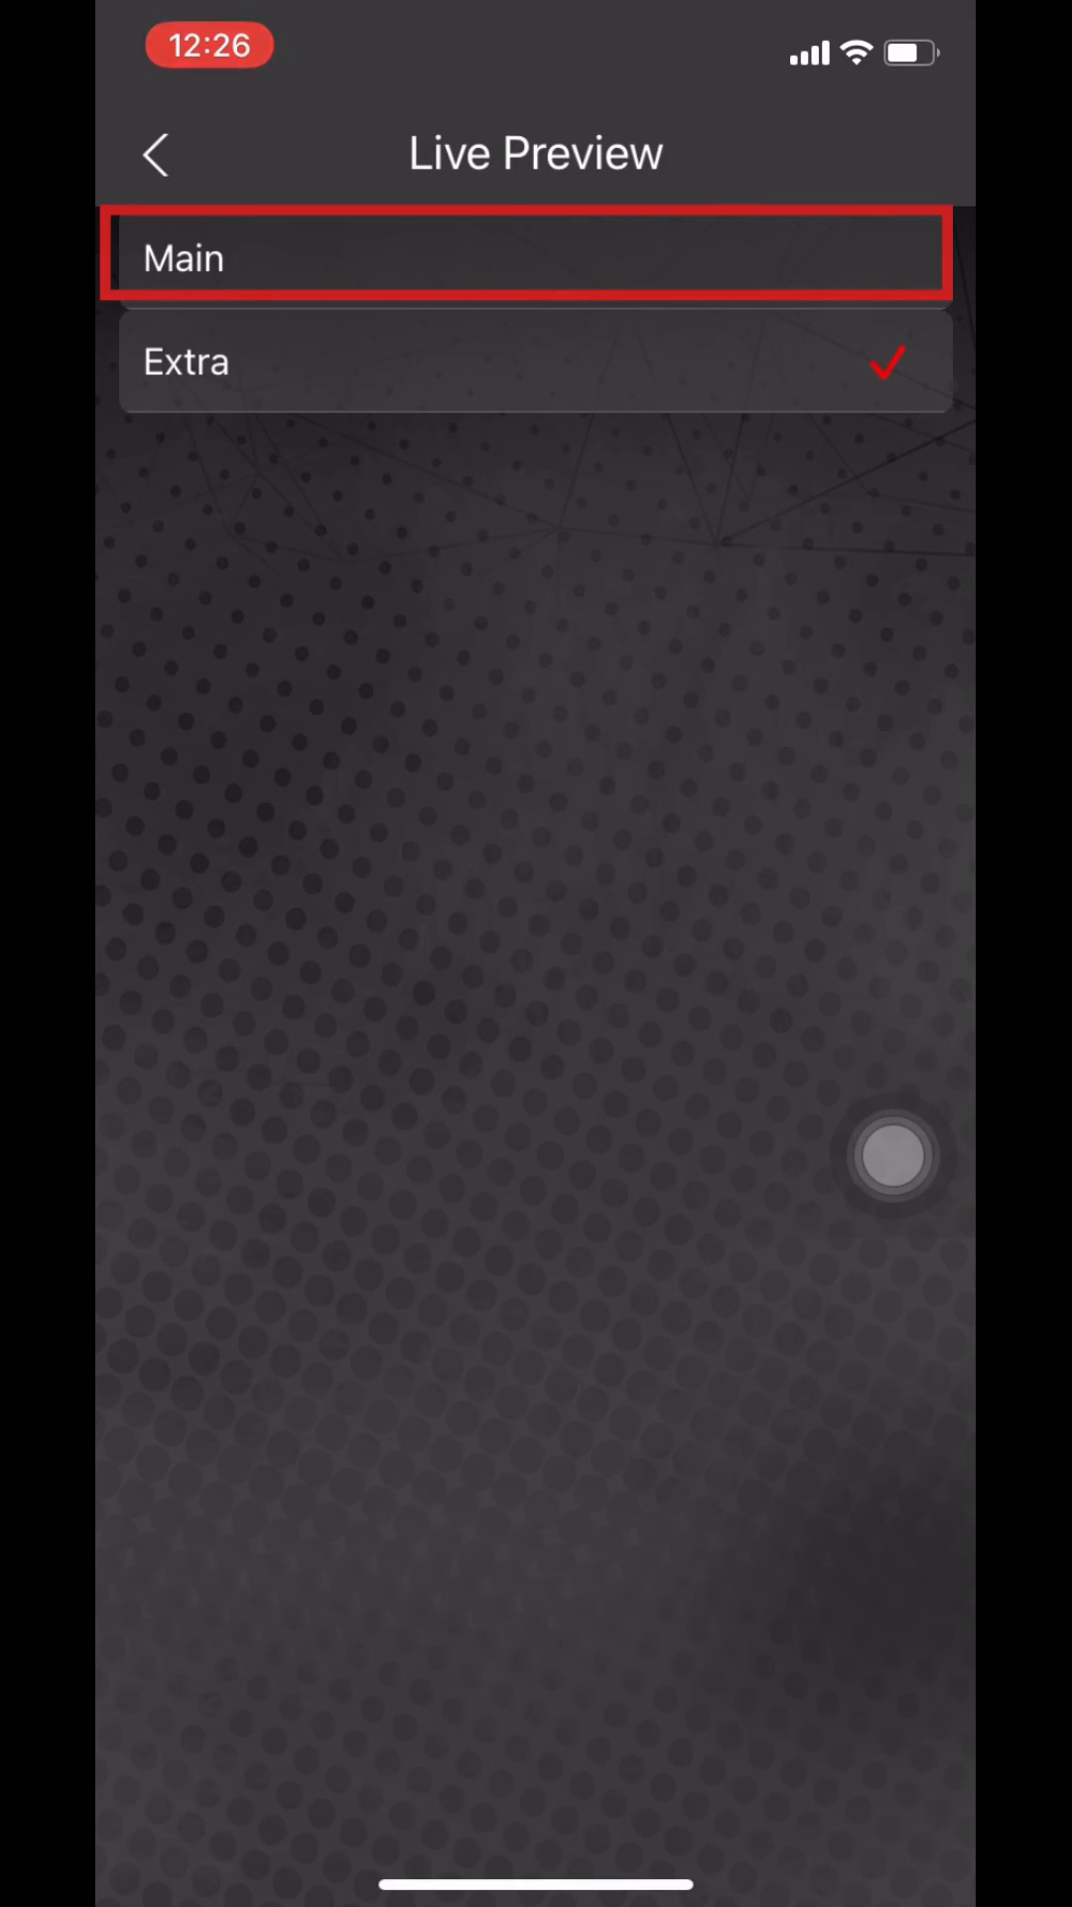
{"action": "left_click", "coordinate": [535, 255]}
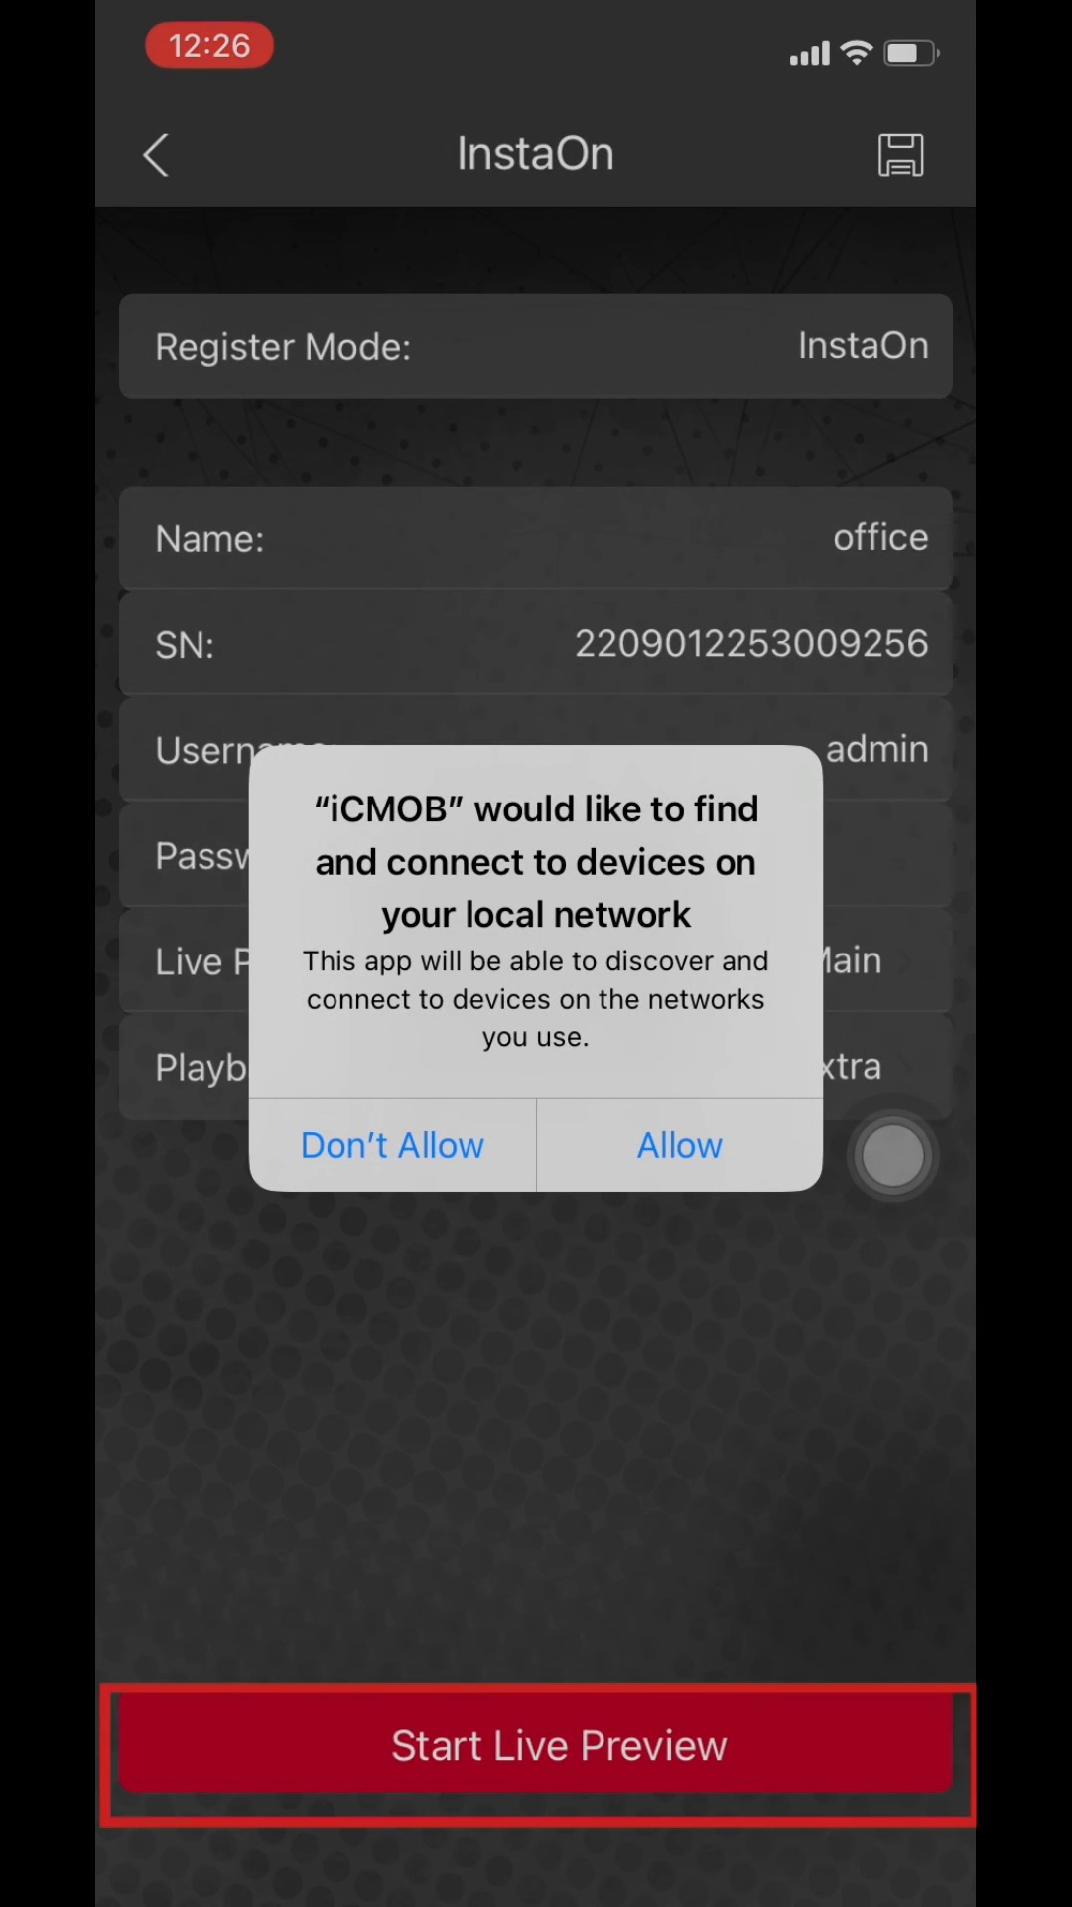